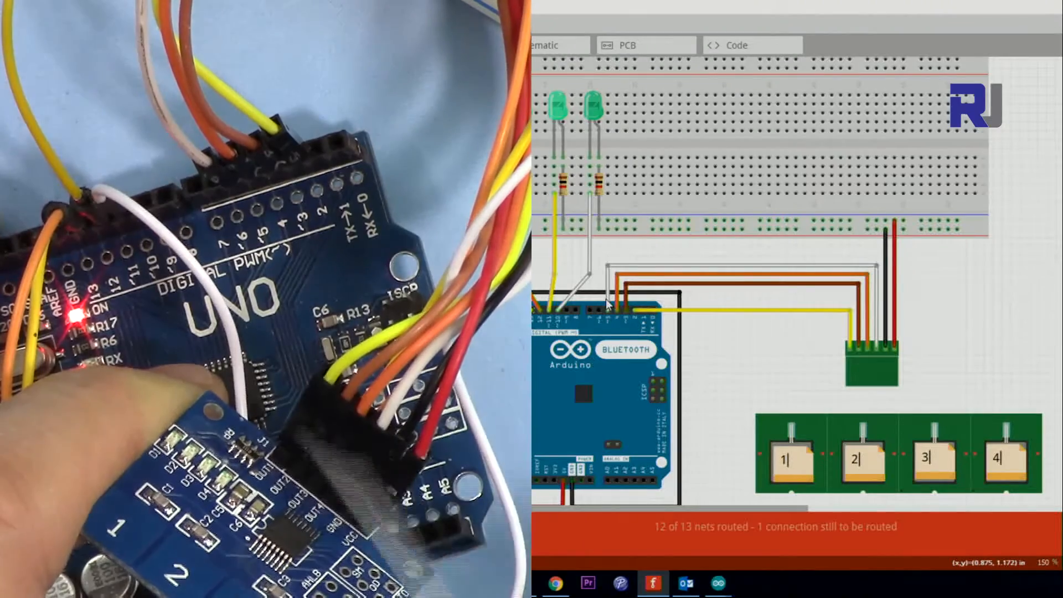
mouse_move(670, 234)
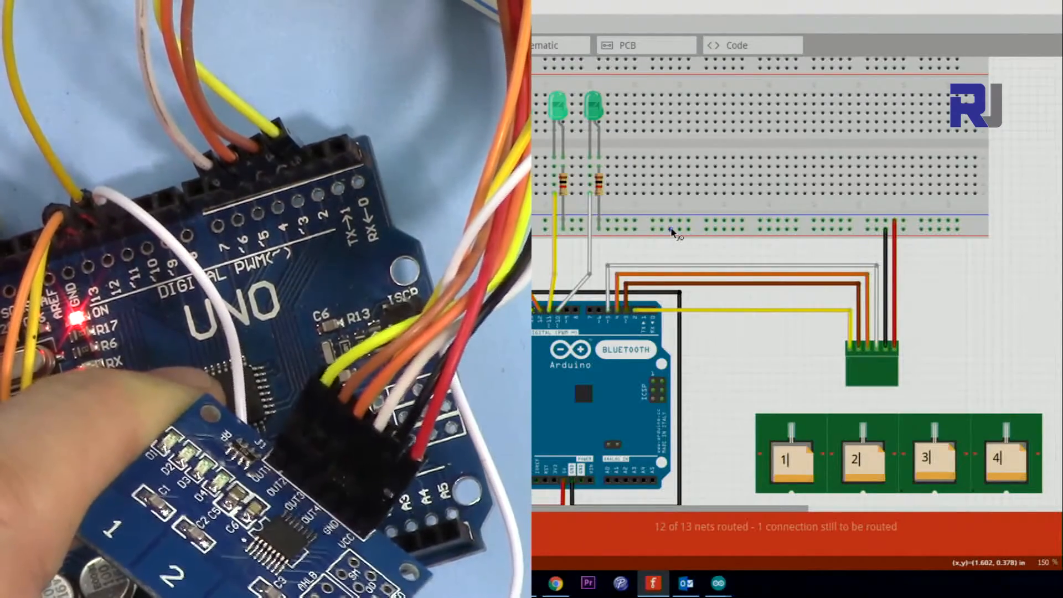
mouse_move(866, 337)
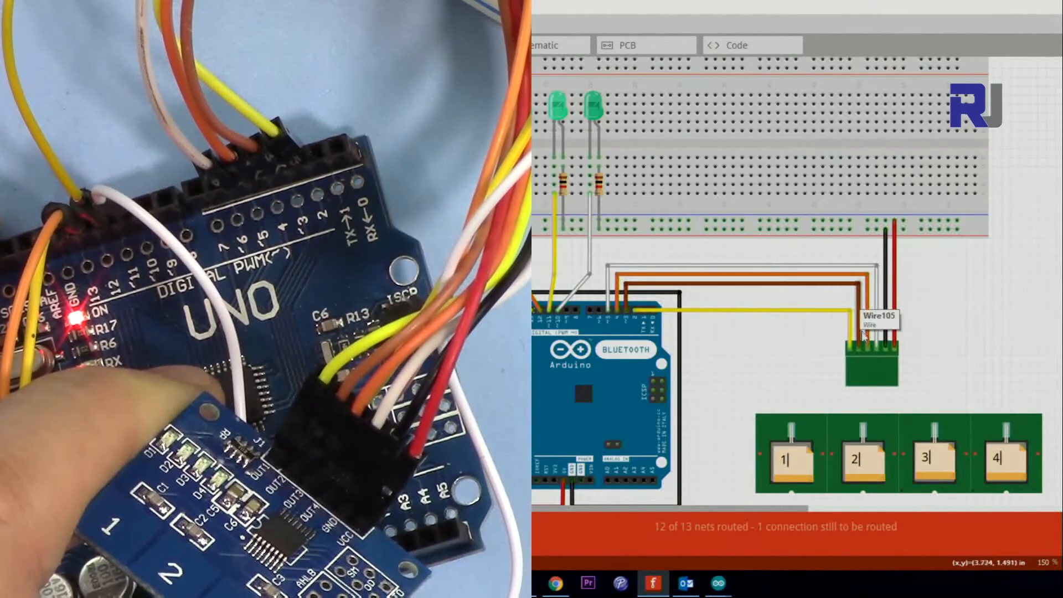
mouse_move(940, 316)
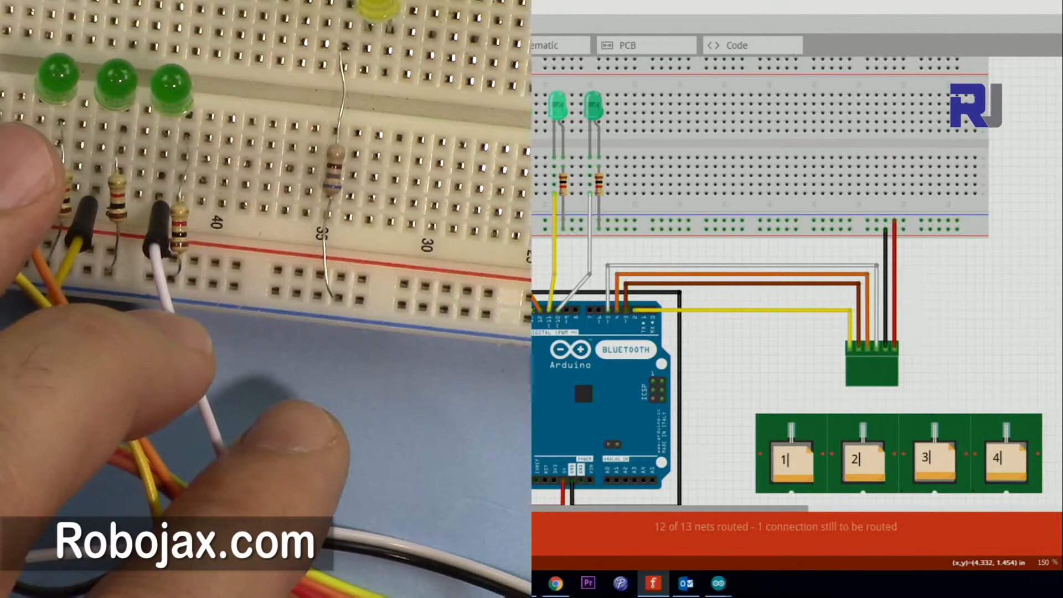
mouse_move(827, 159)
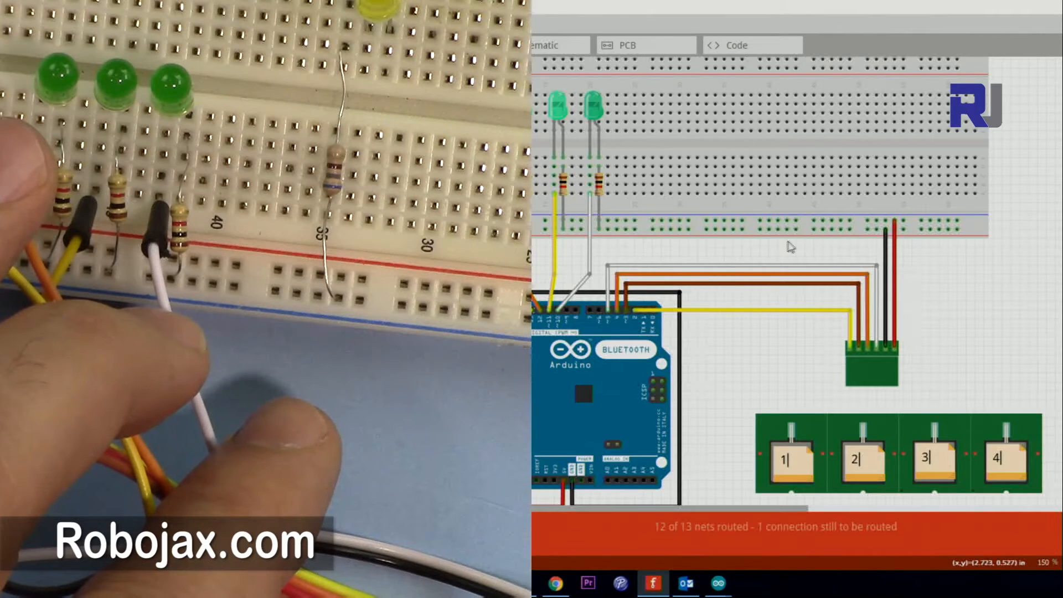
mouse_move(786, 217)
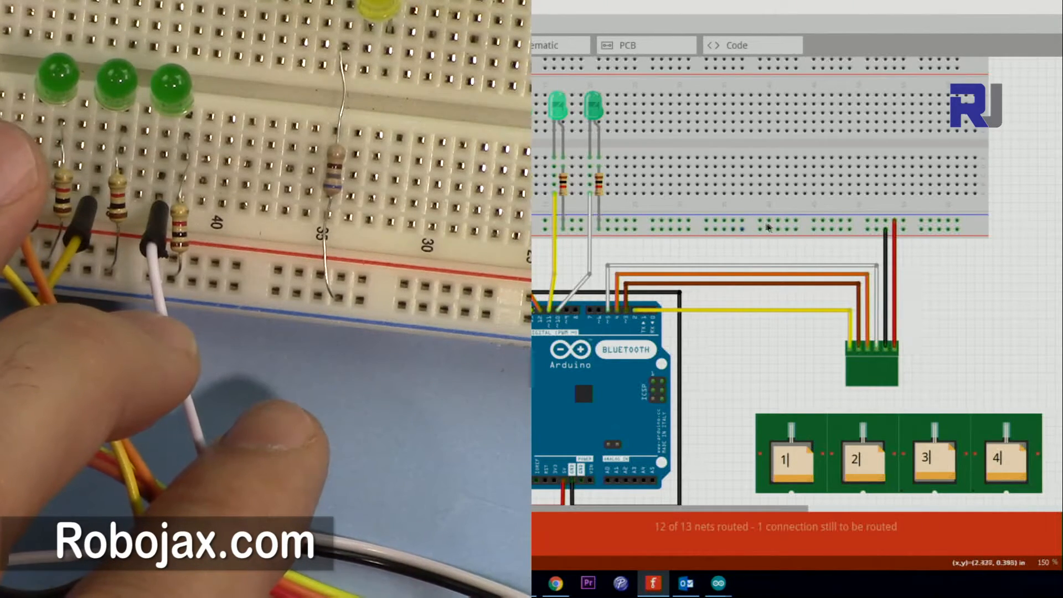
mouse_move(904, 289)
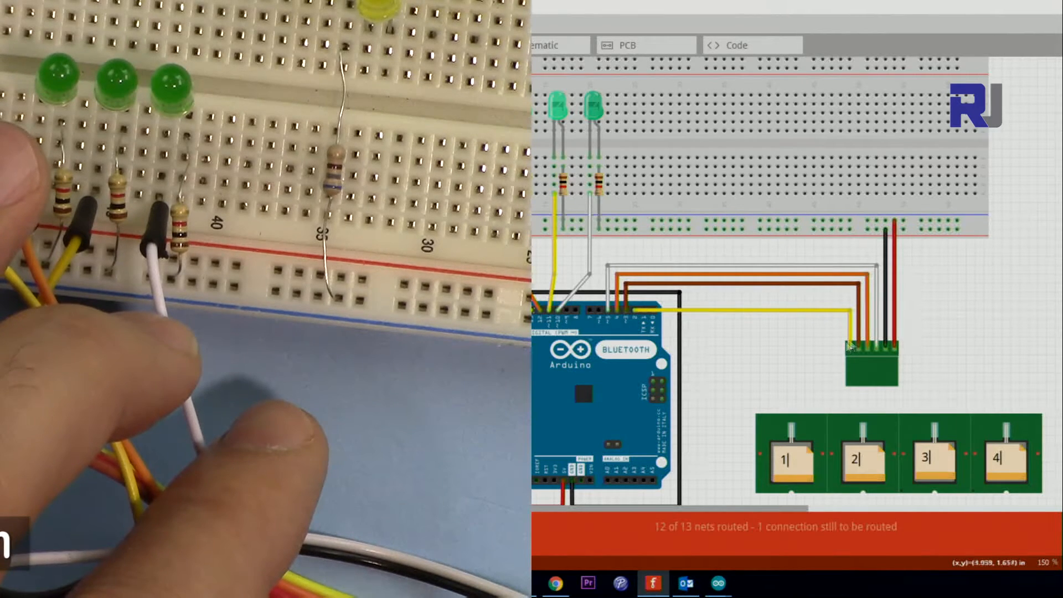
mouse_move(894, 363)
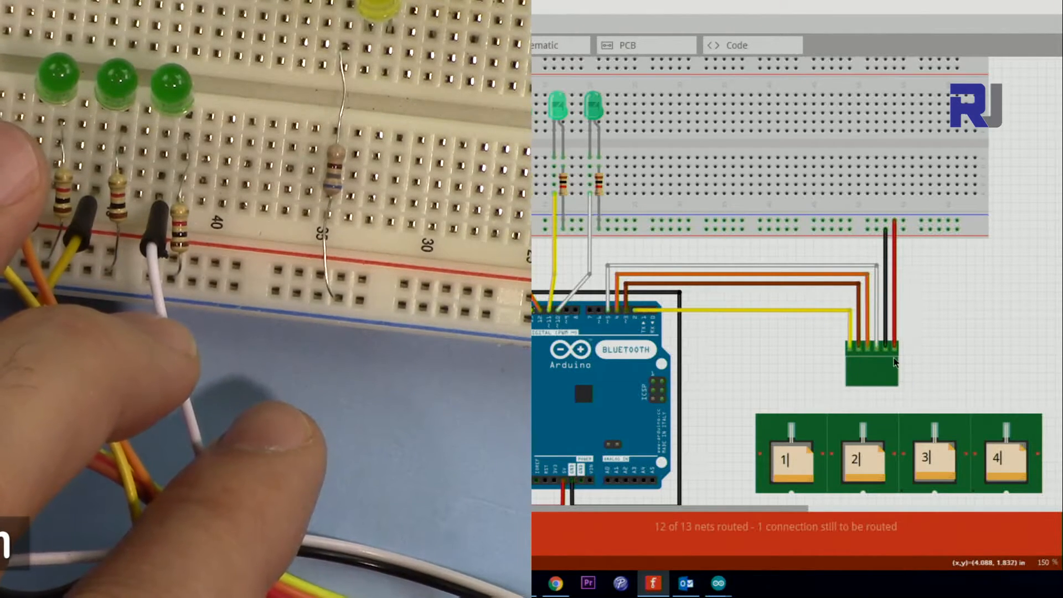
mouse_move(942, 472)
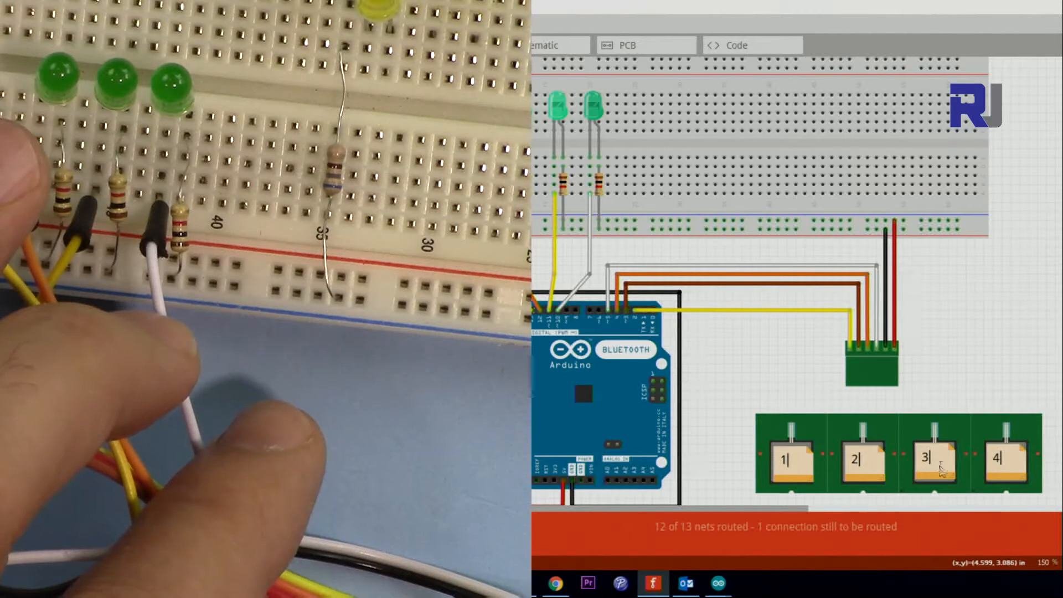
mouse_move(915, 460)
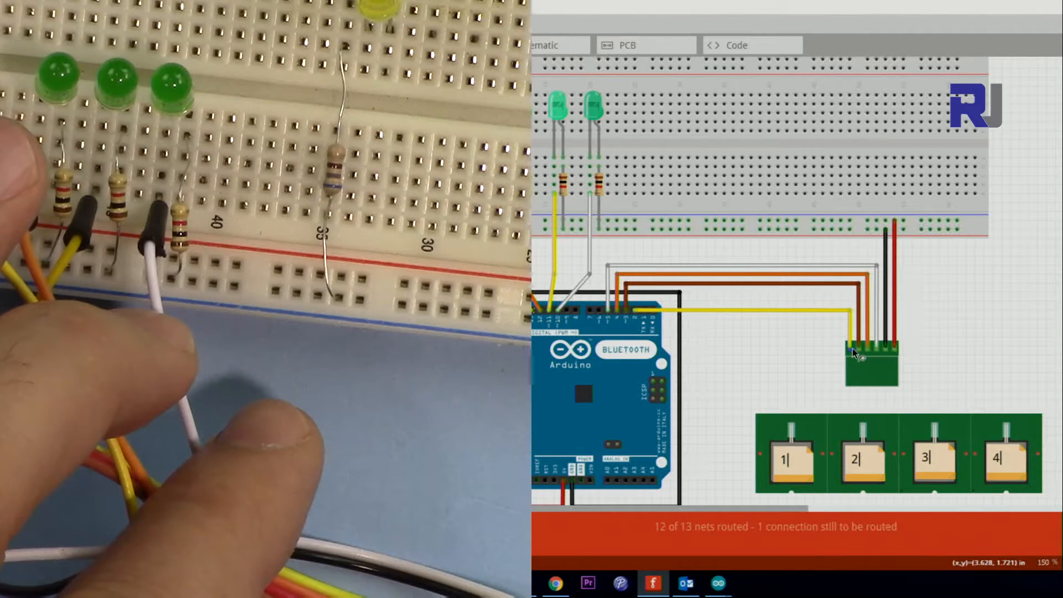
mouse_move(713, 329)
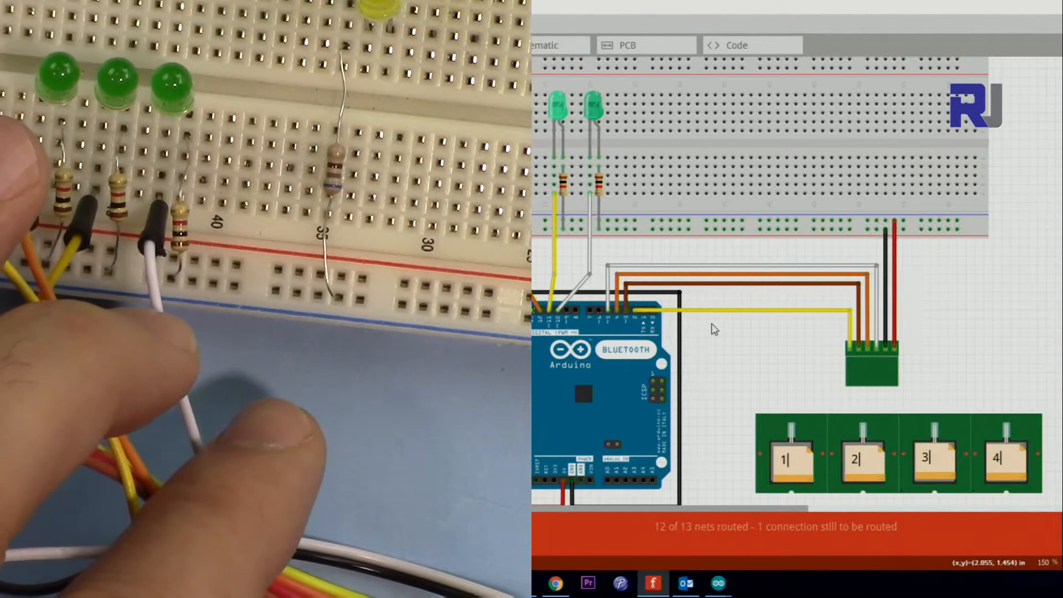
mouse_move(754, 329)
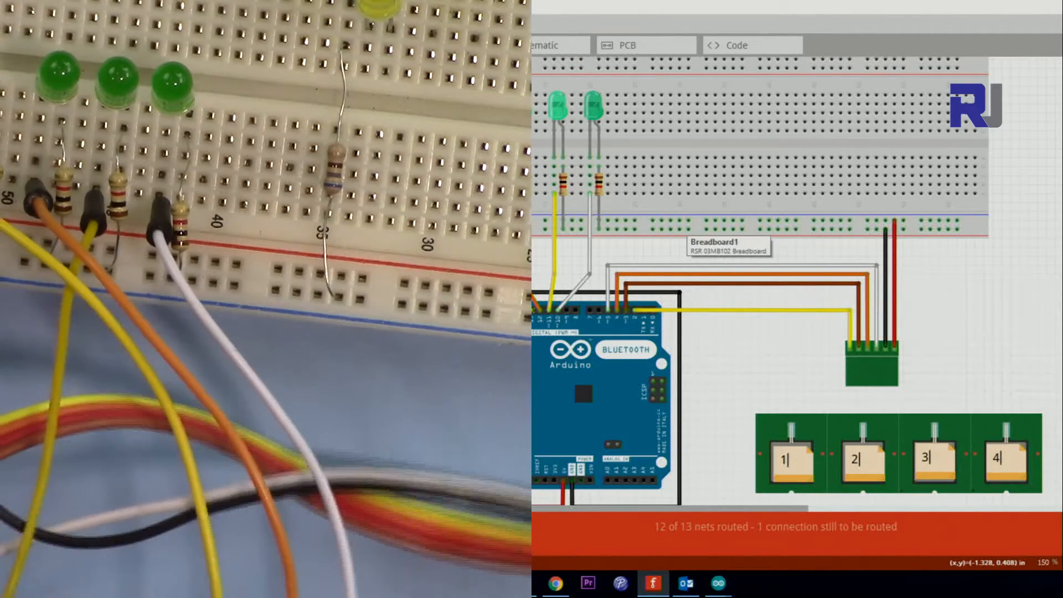
mouse_move(616, 235)
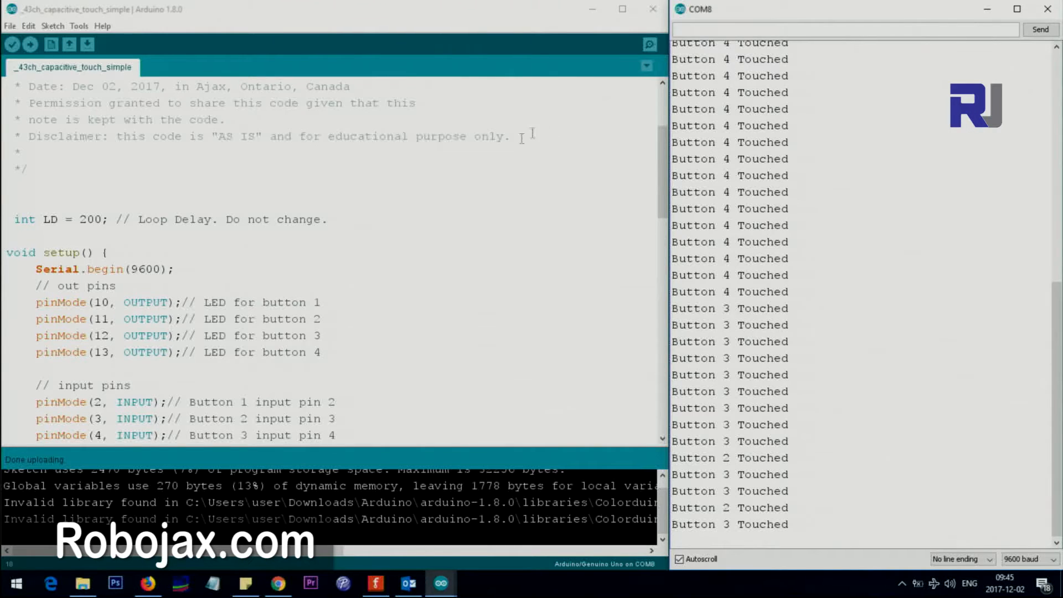
double_click(87, 220)
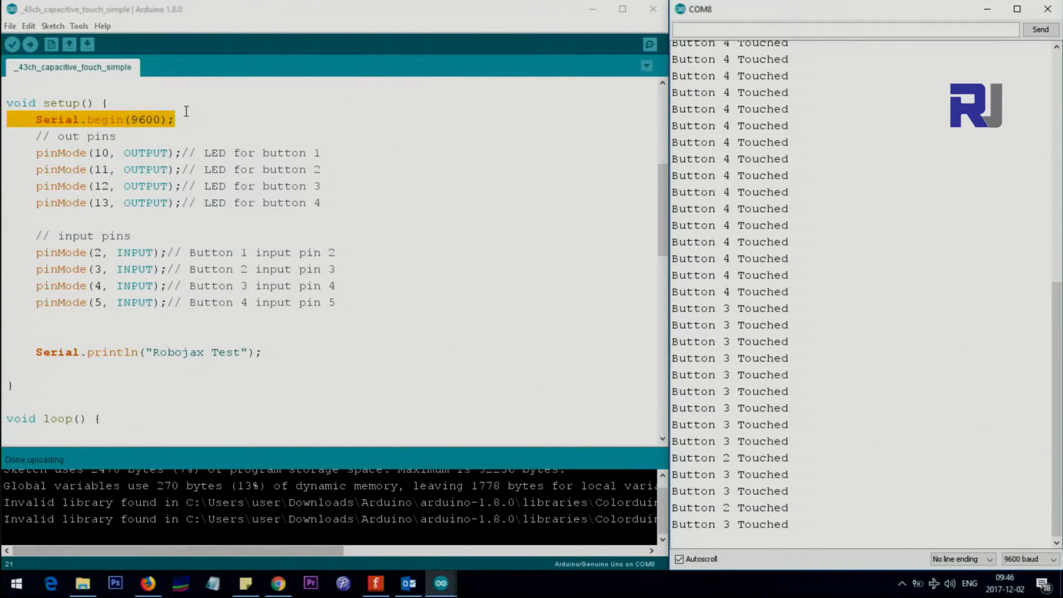
click(156, 120)
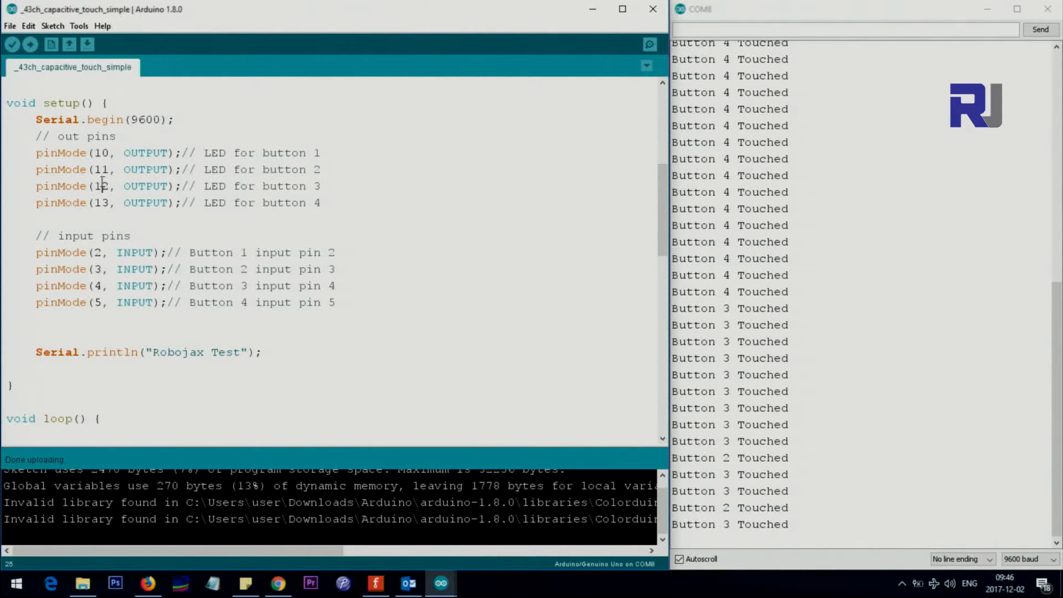
double_click(144, 153)
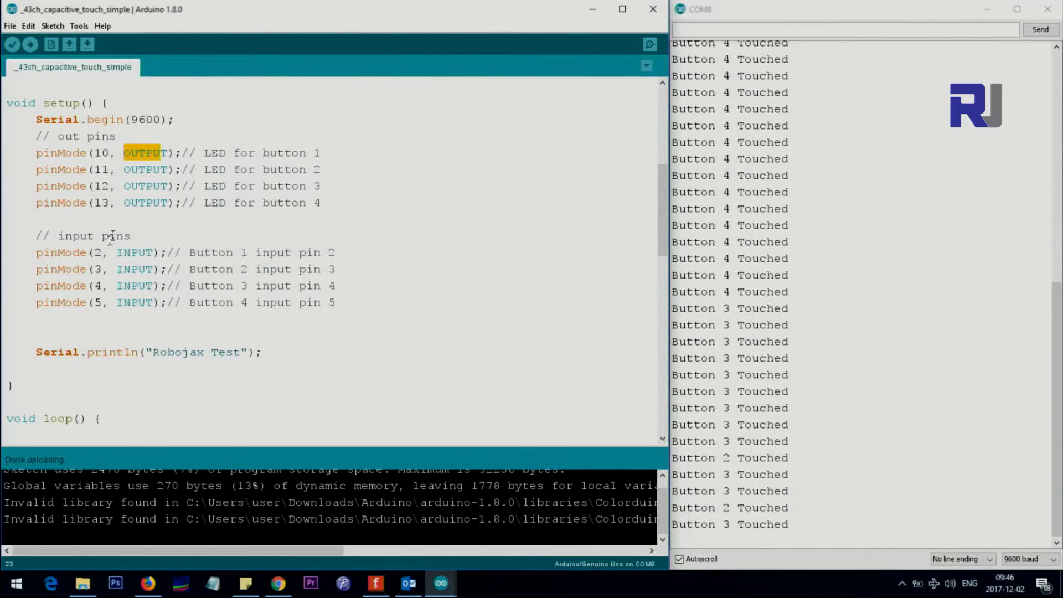
double_click(96, 235)
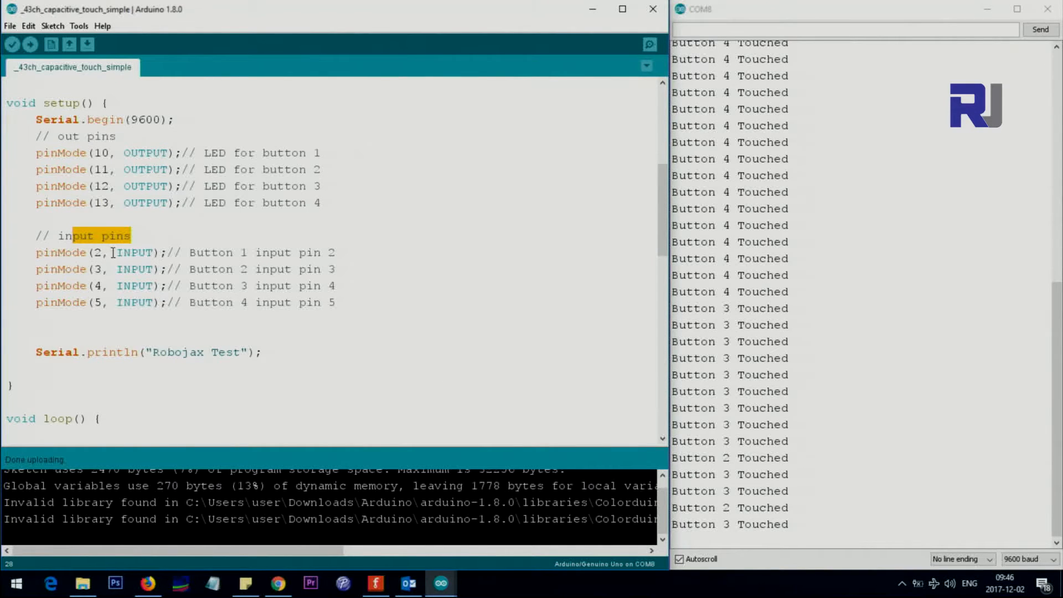
click(96, 269)
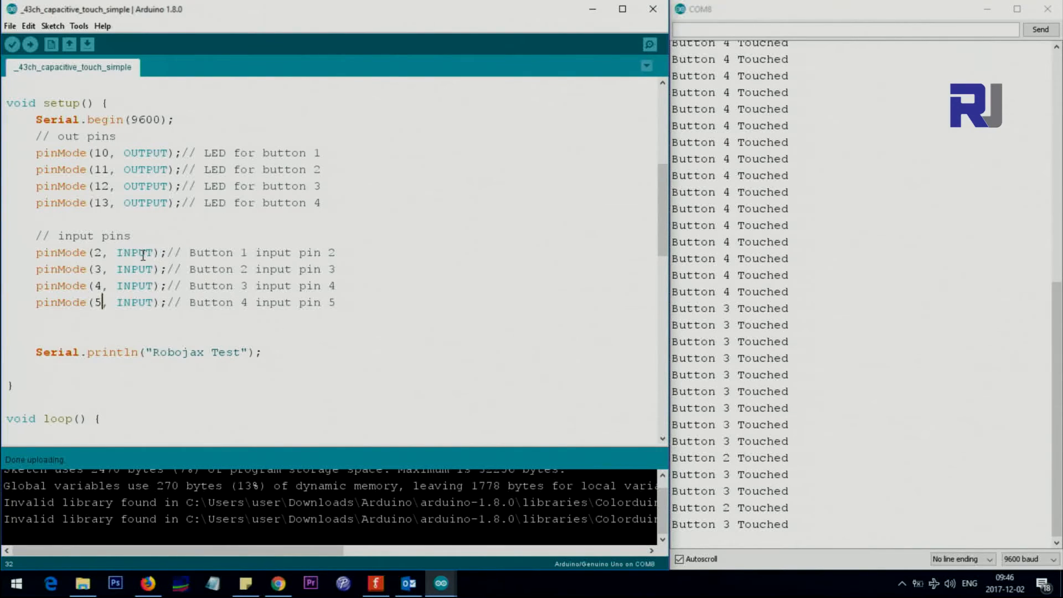
double_click(61, 102)
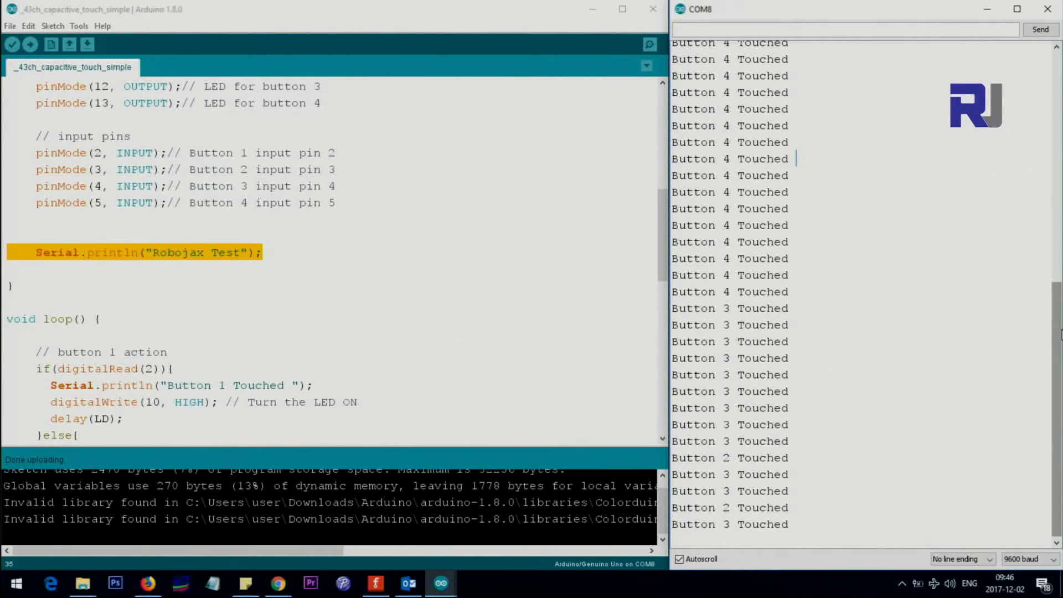
scroll(down, 3)
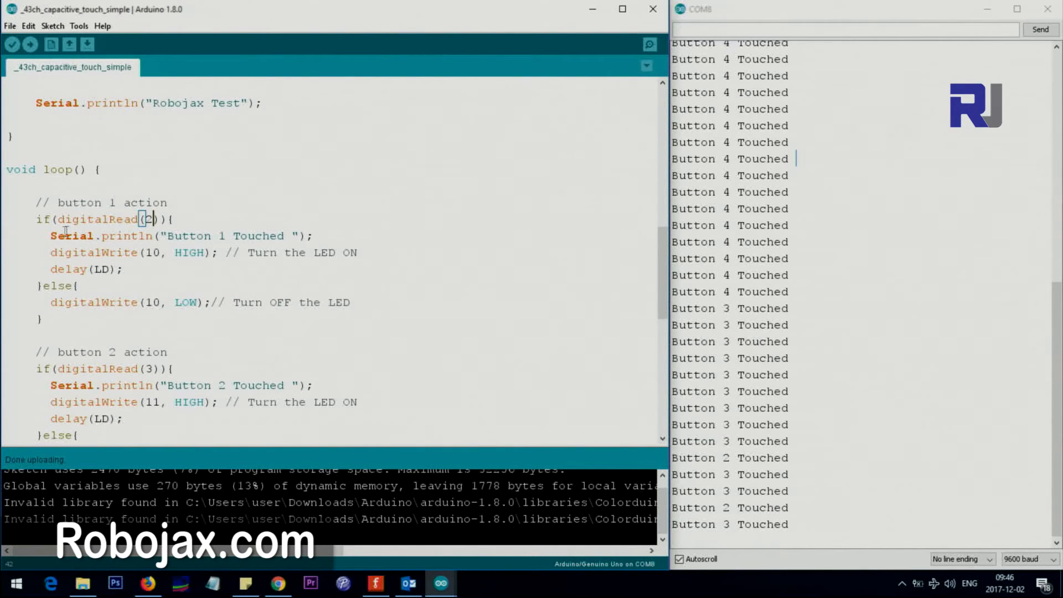
triple_click(170, 234)
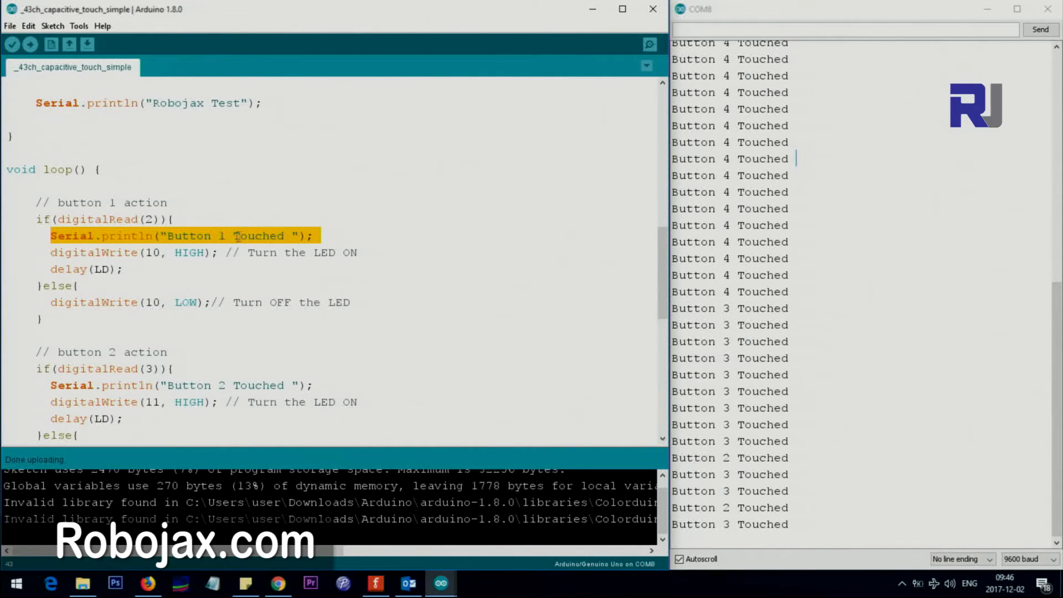
click(233, 235)
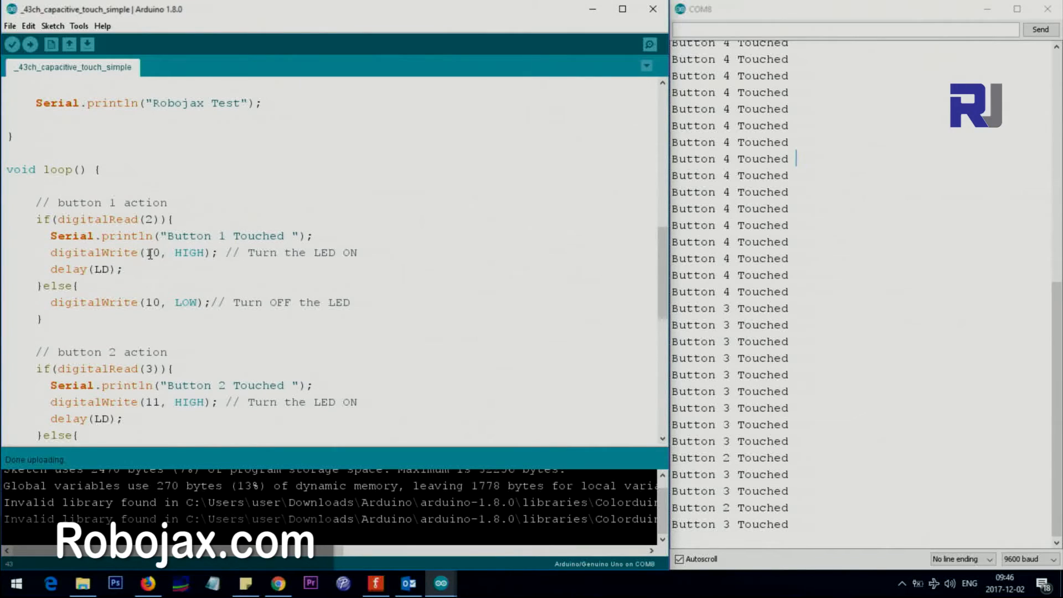
double_click(152, 252)
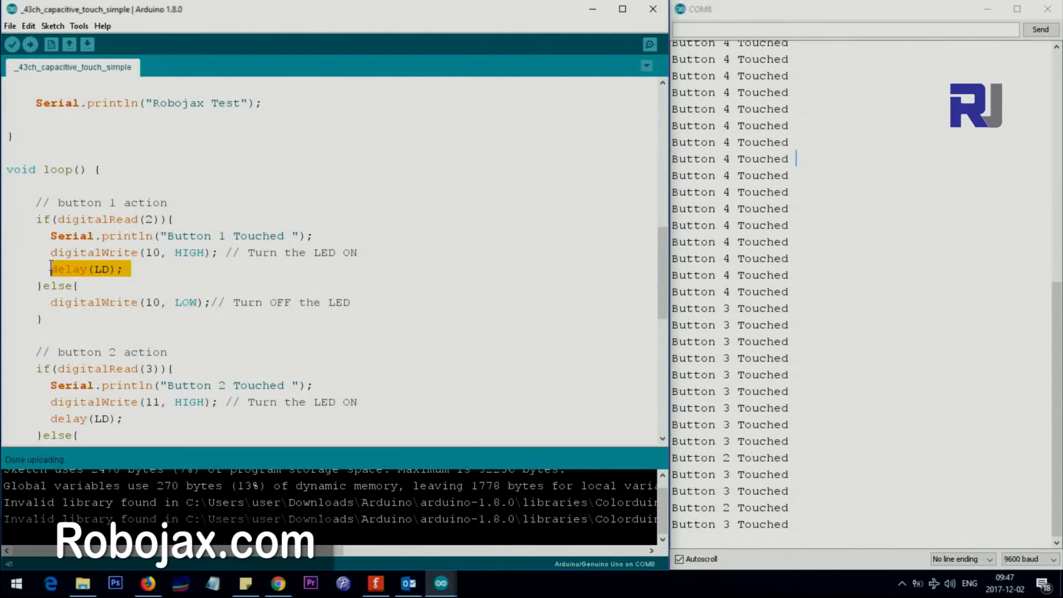
scroll(up, 3)
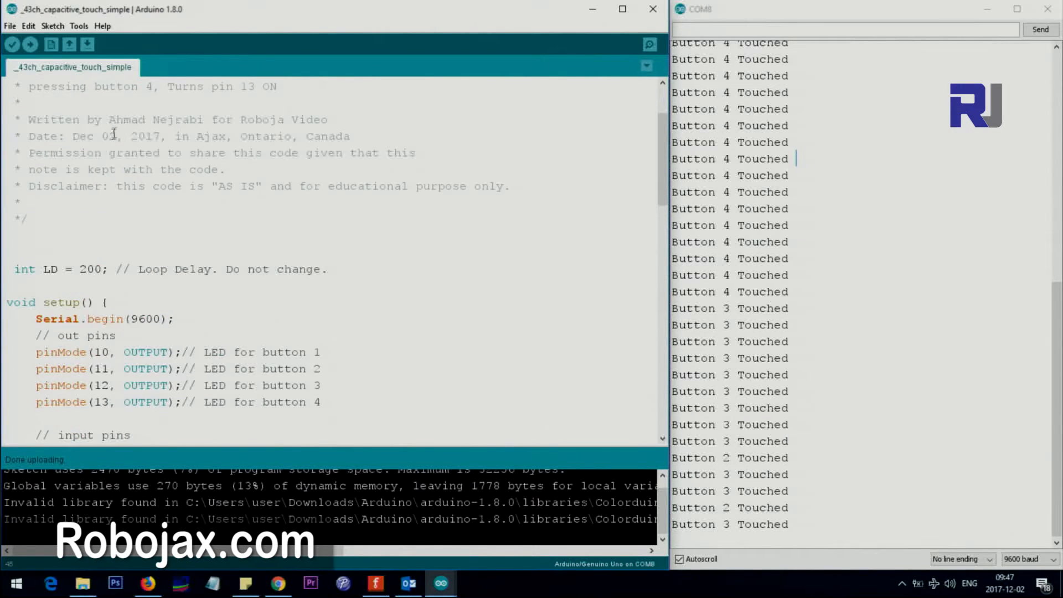
scroll(down, 3)
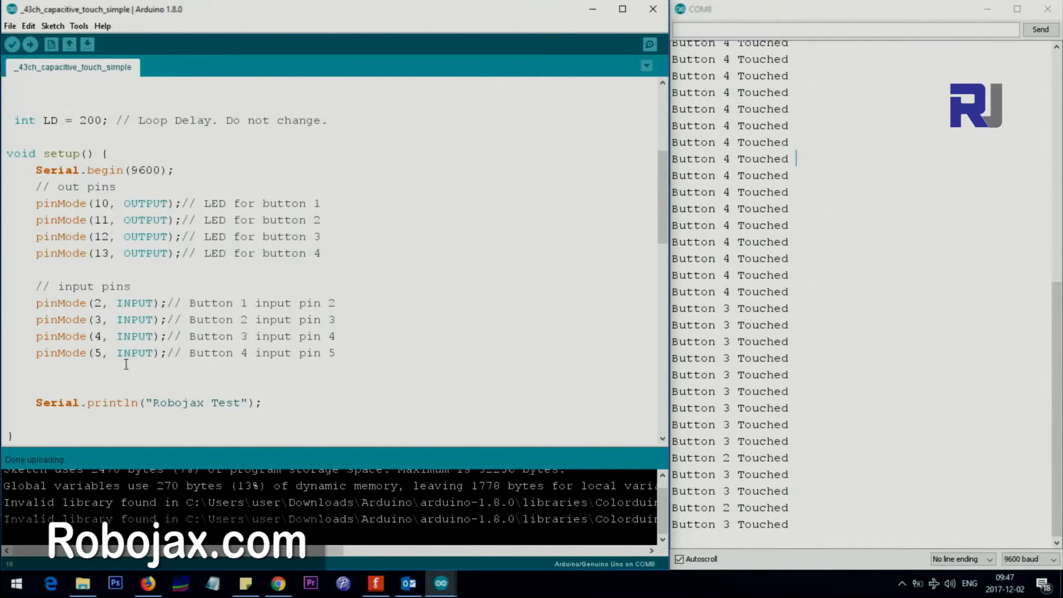
scroll(down, 3)
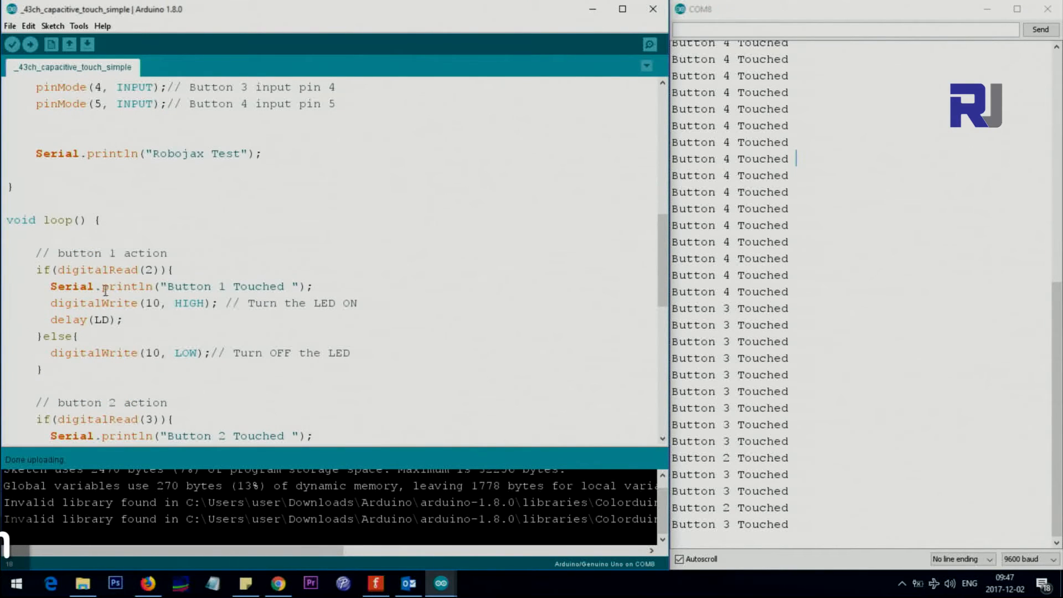
mouse_move(60, 351)
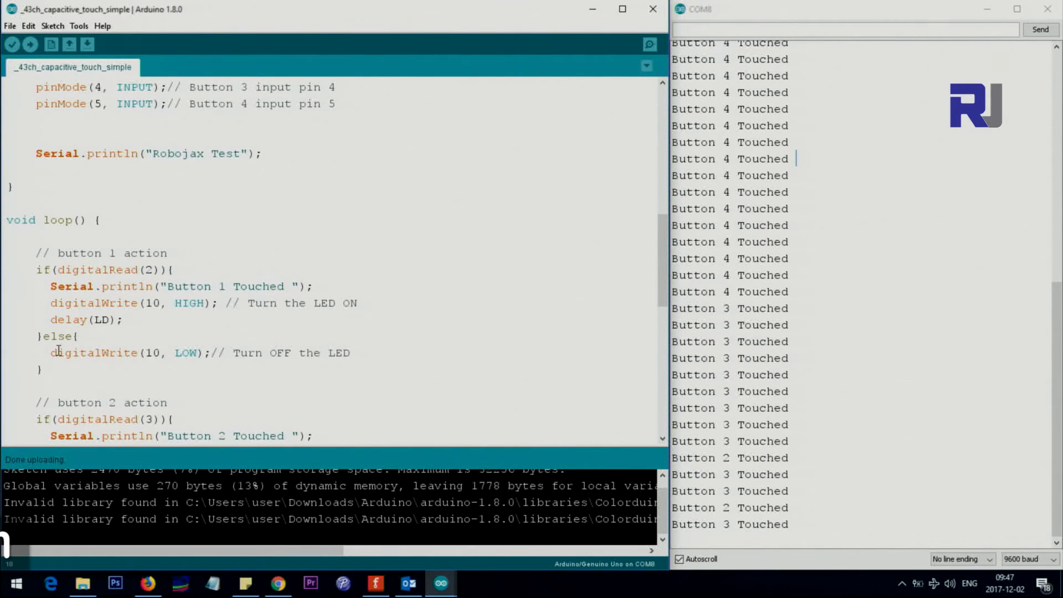
double_click(151, 352)
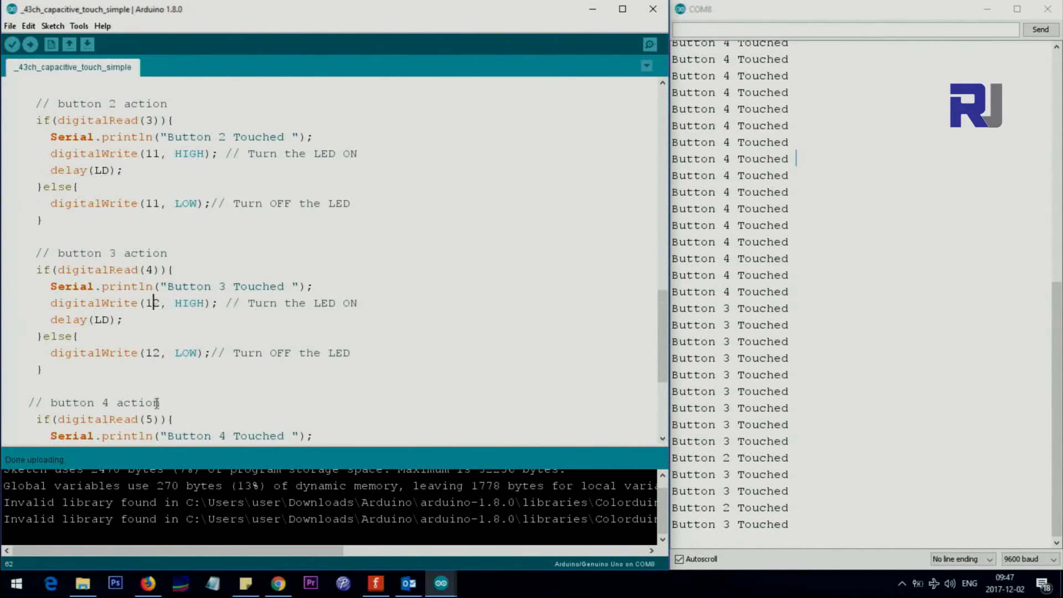
scroll(down, 3)
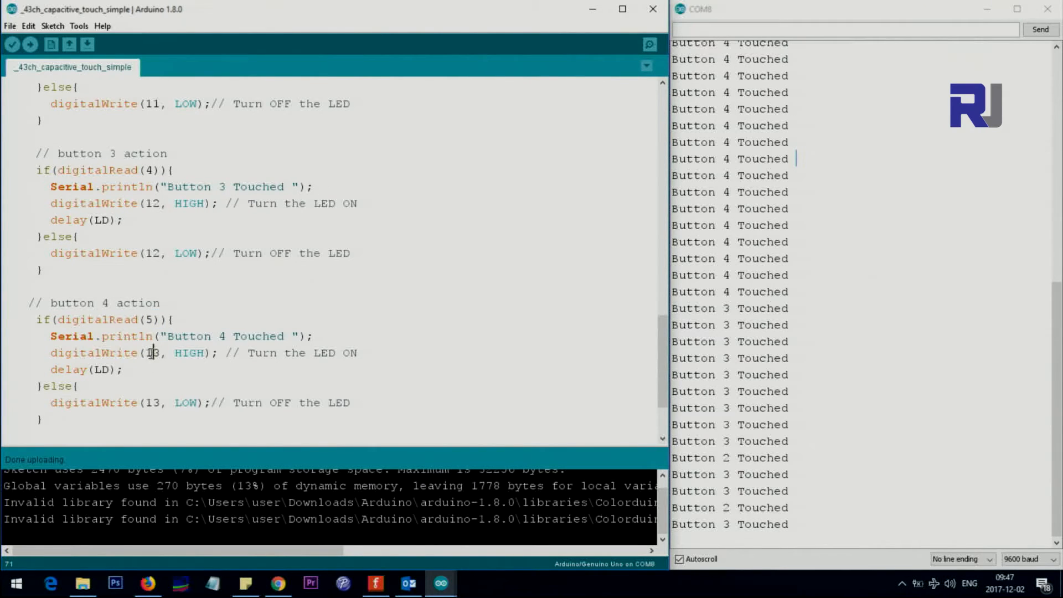
scroll(down, 3)
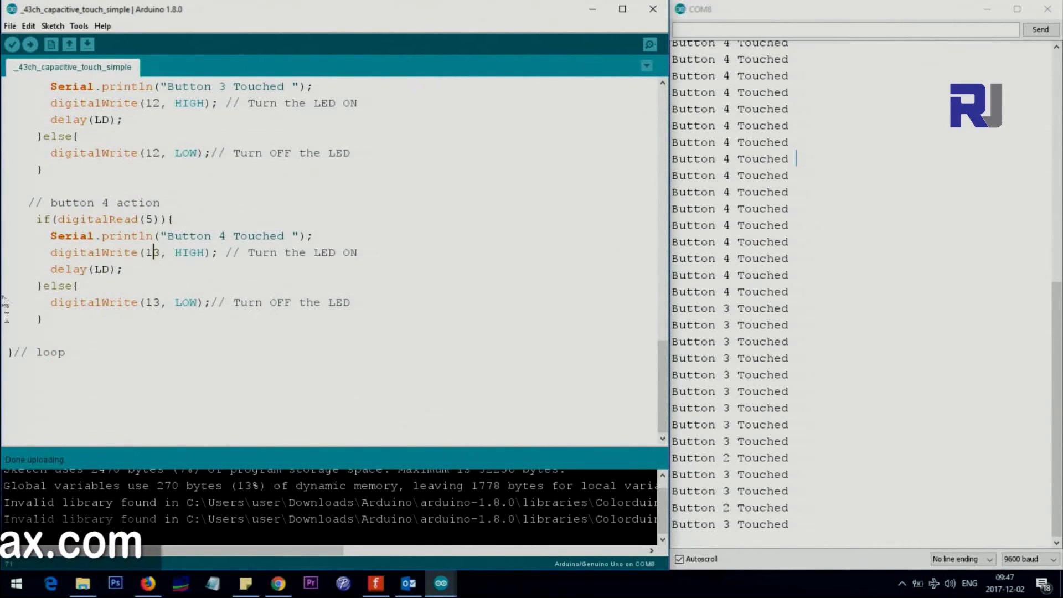
scroll(up, 3)
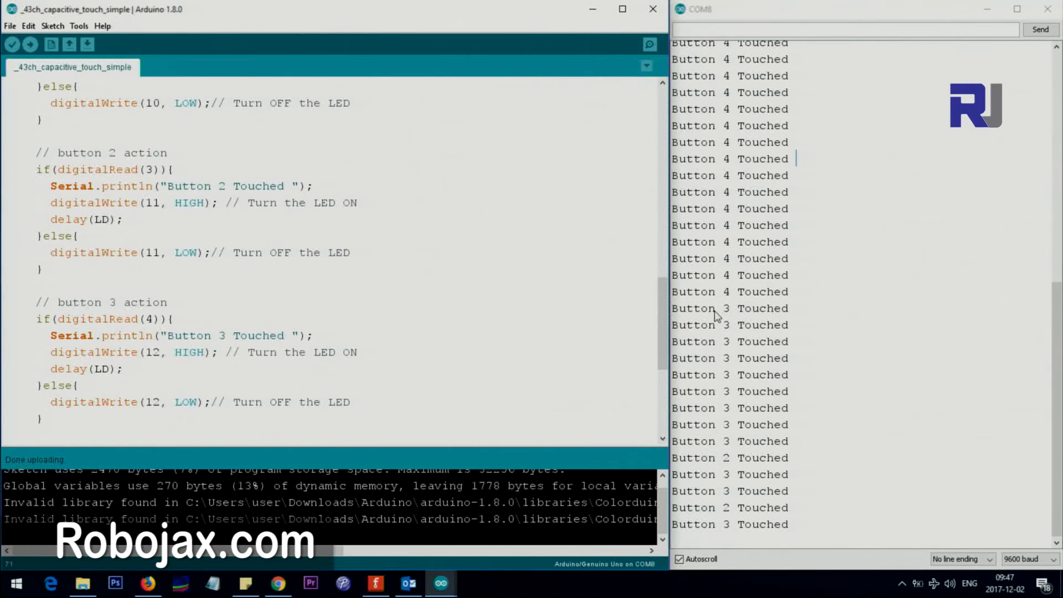